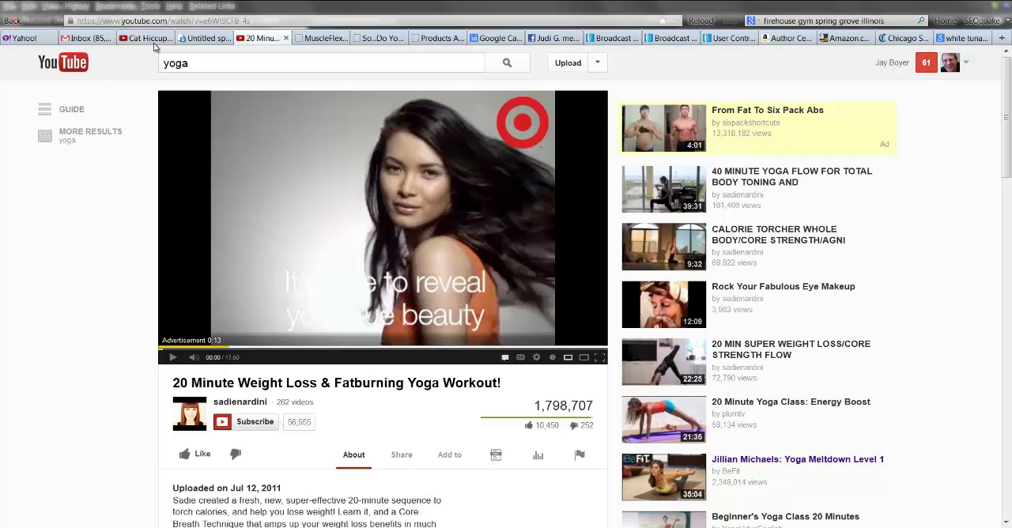
Compare the YouTube yoga video page with the blank spreadsheet to plan the columns.
click(204, 38)
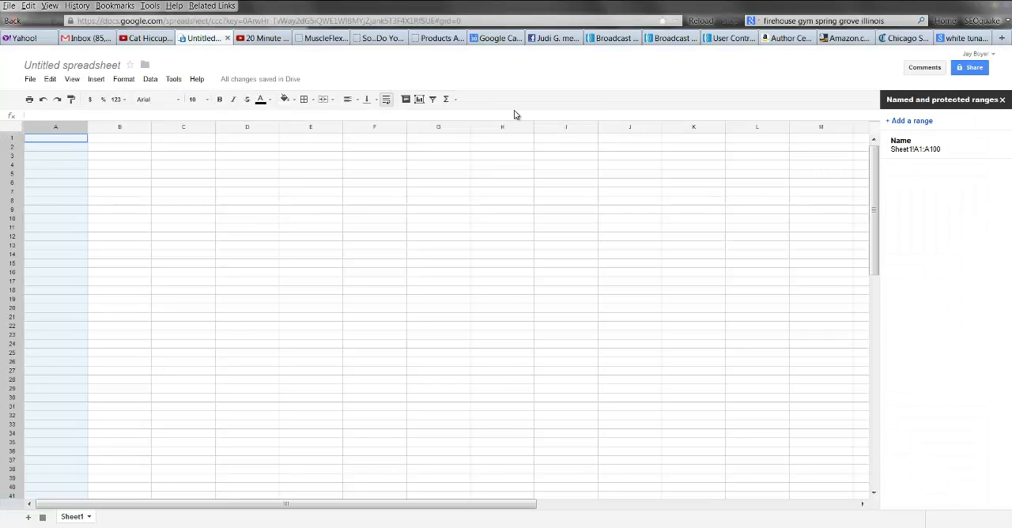
click(55, 126)
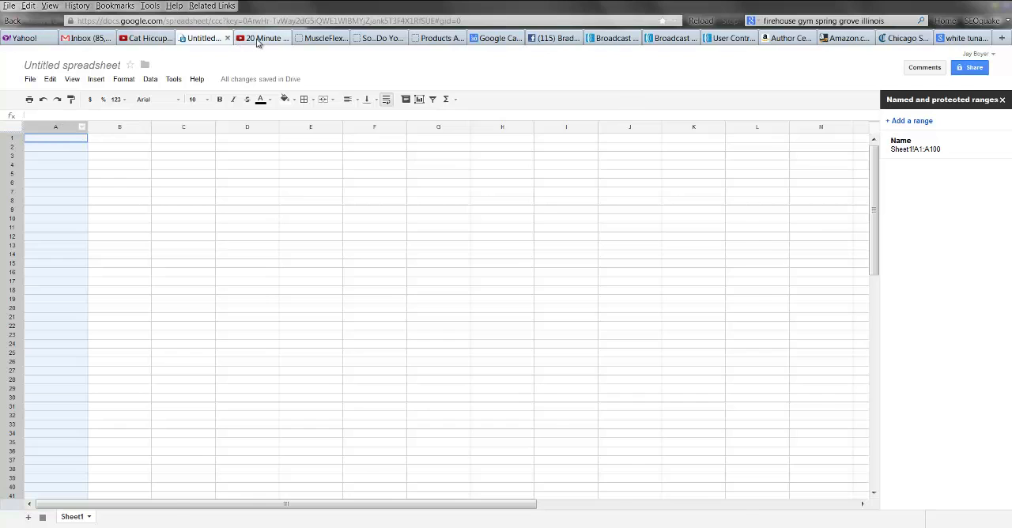
click(266, 38)
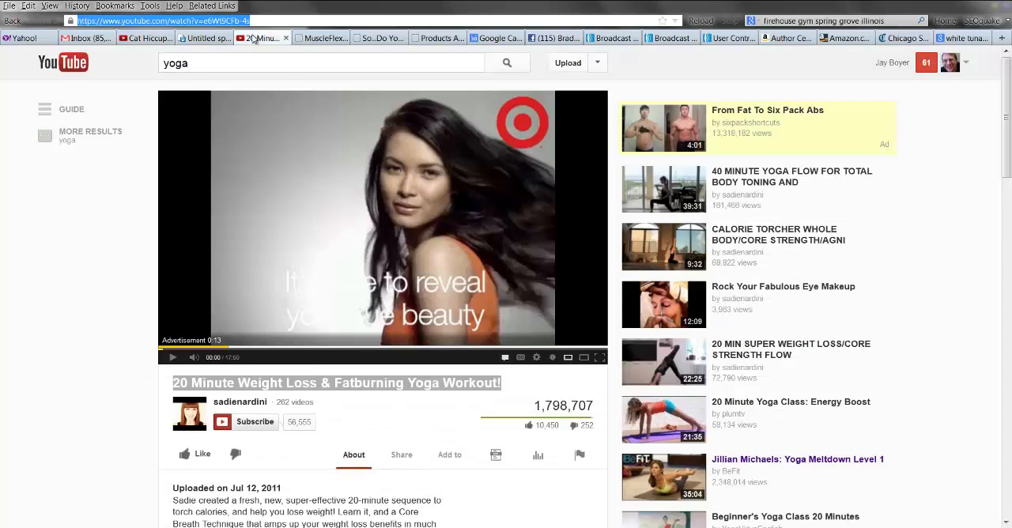
click(204, 38)
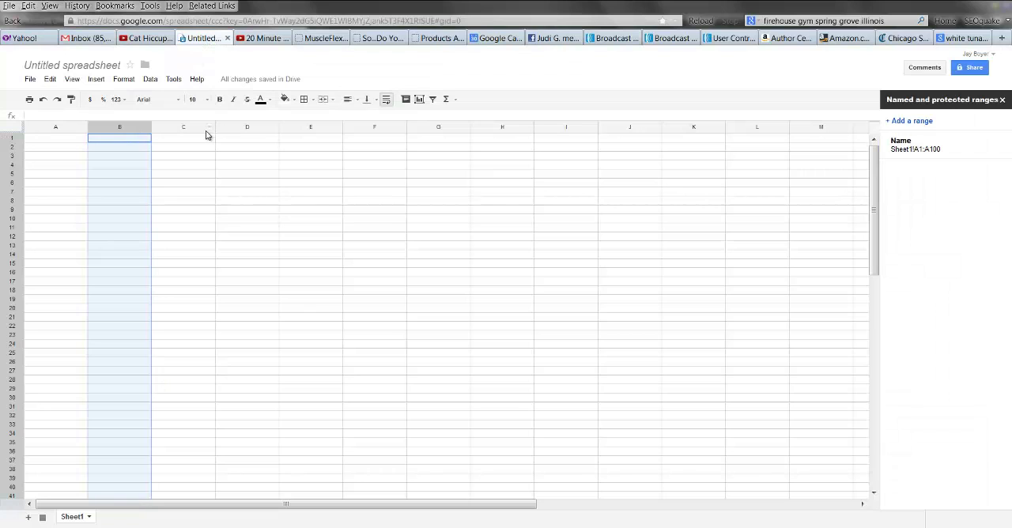
click(261, 38)
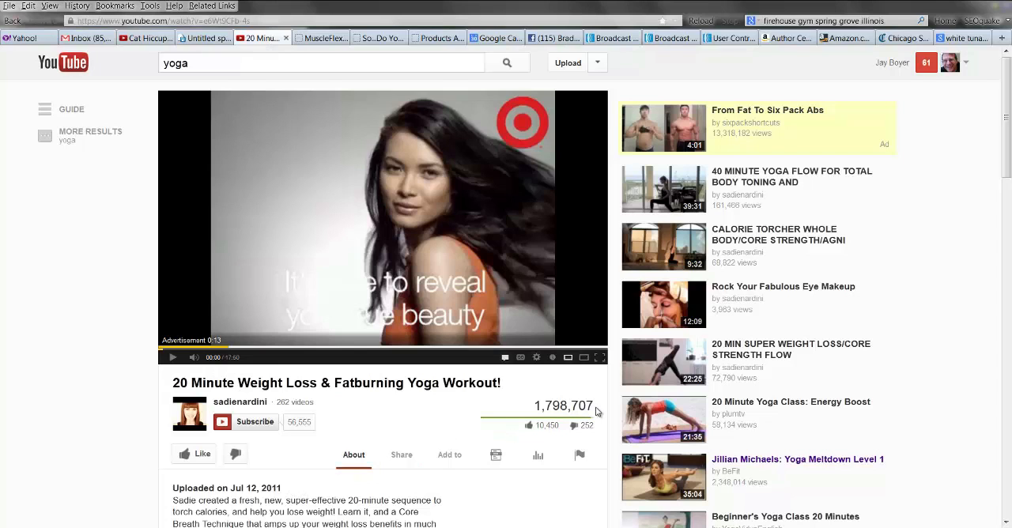
click(204, 38)
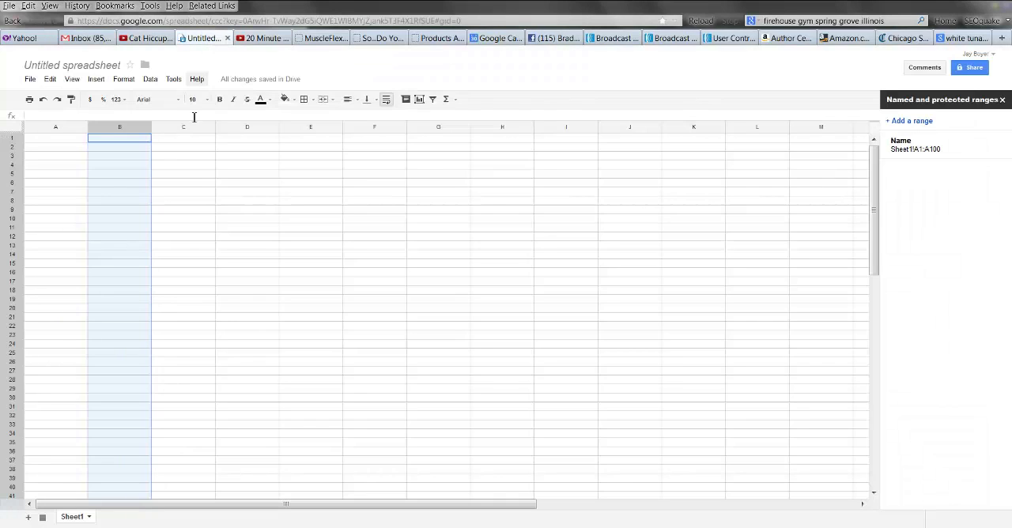
Select columns C, D and then all of column E in the empty sheet.
click(183, 146)
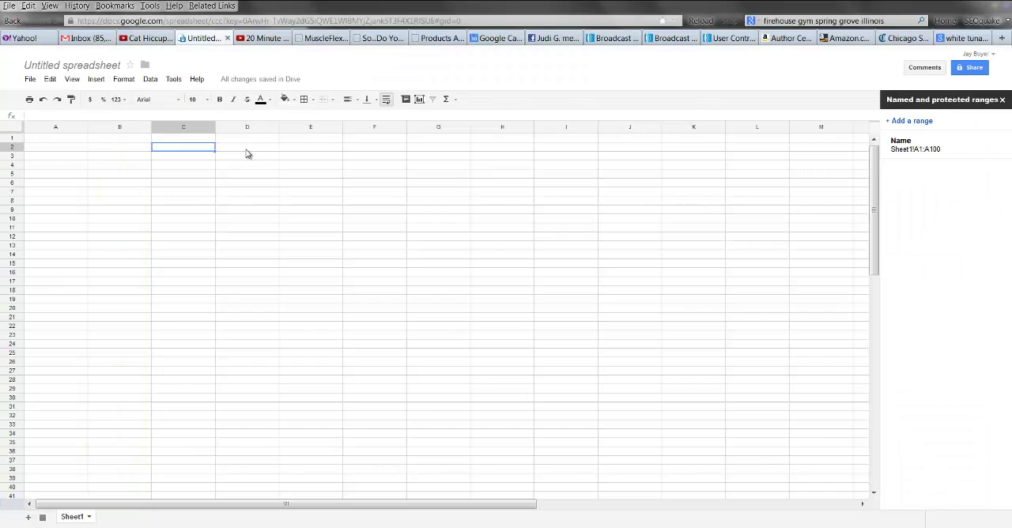
click(247, 145)
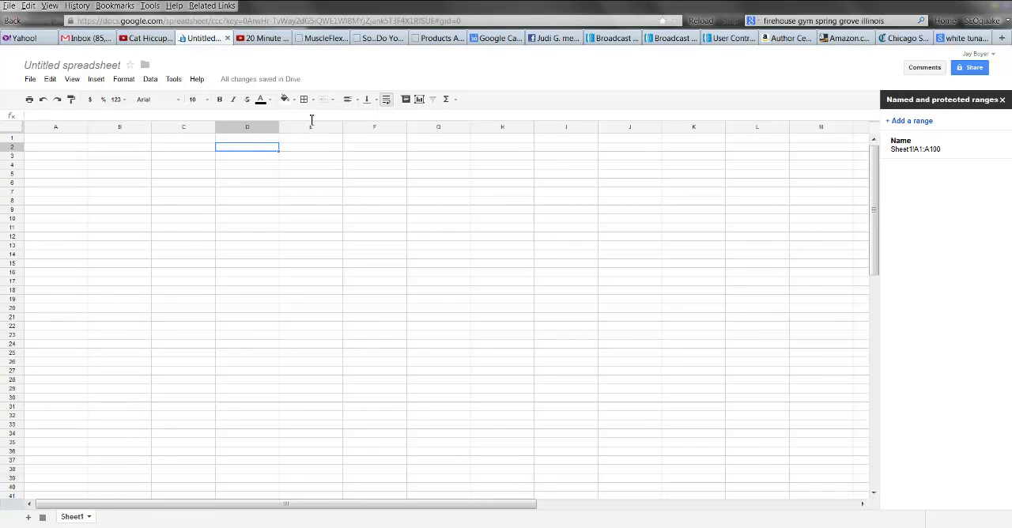
click(310, 126)
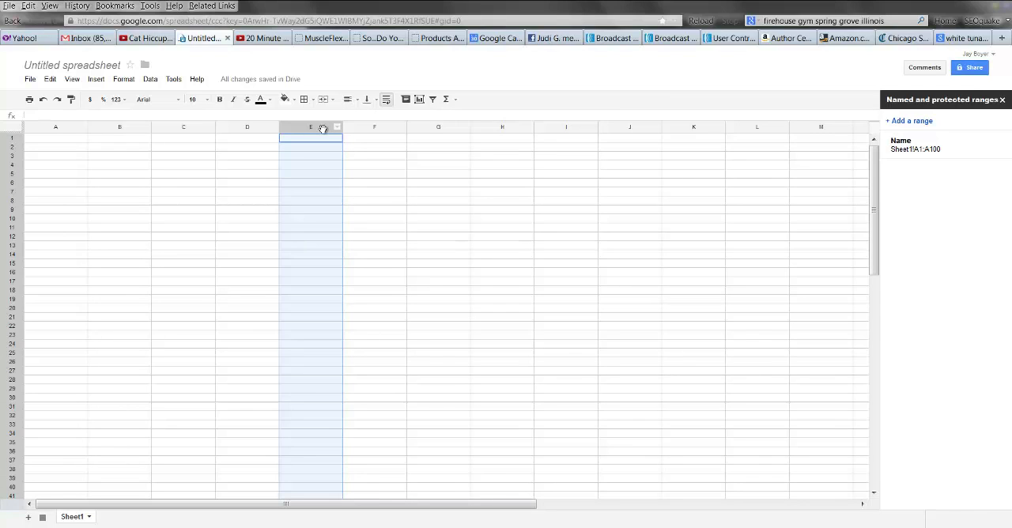
mouse_move(278, 141)
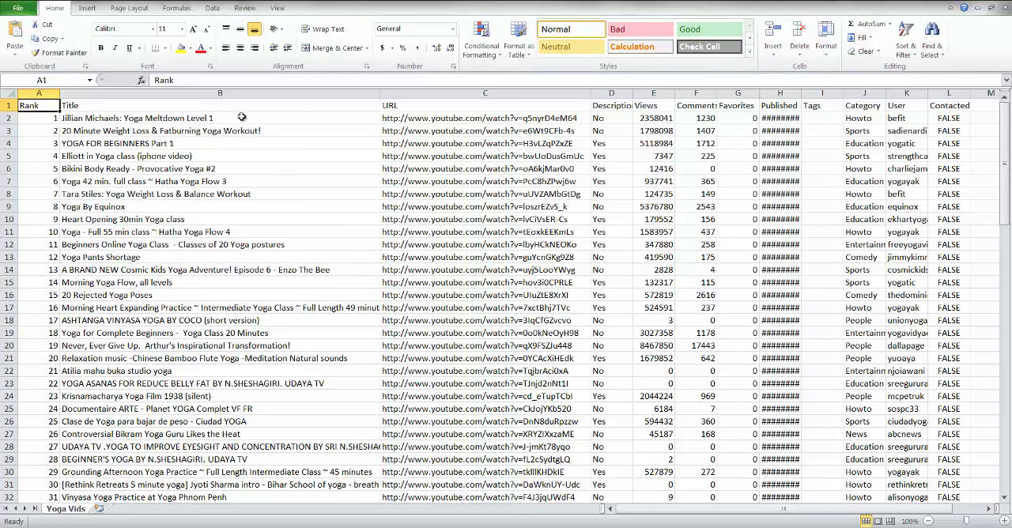
mouse_move(244, 117)
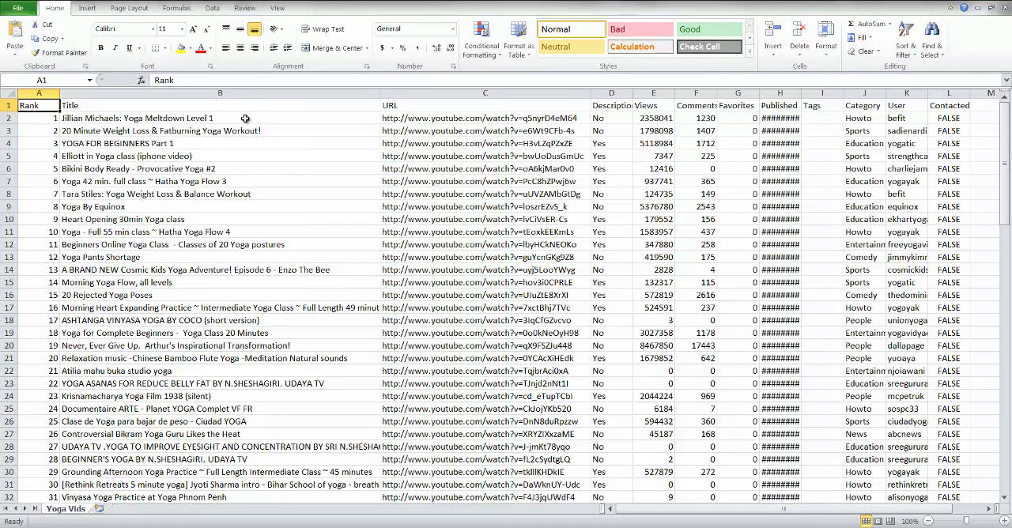
mouse_move(230, 153)
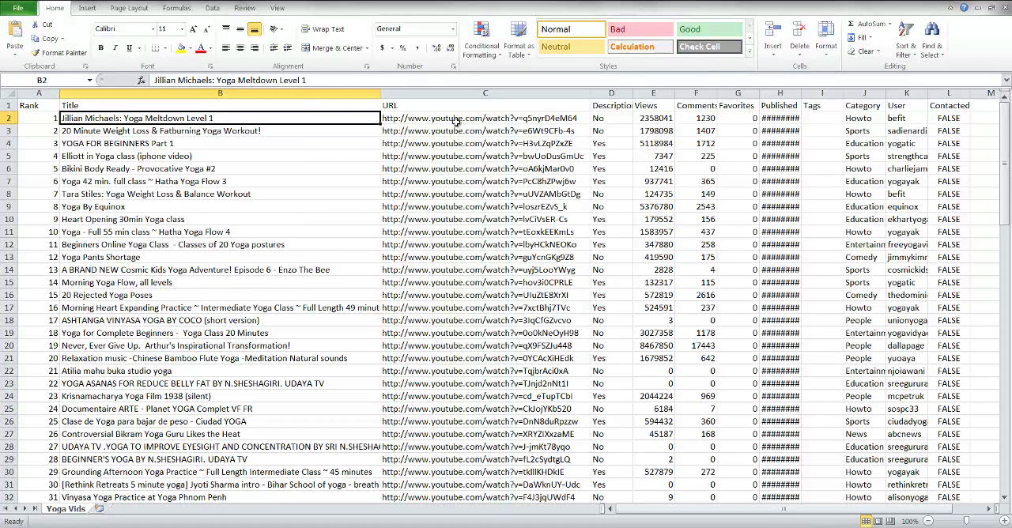
click(484, 117)
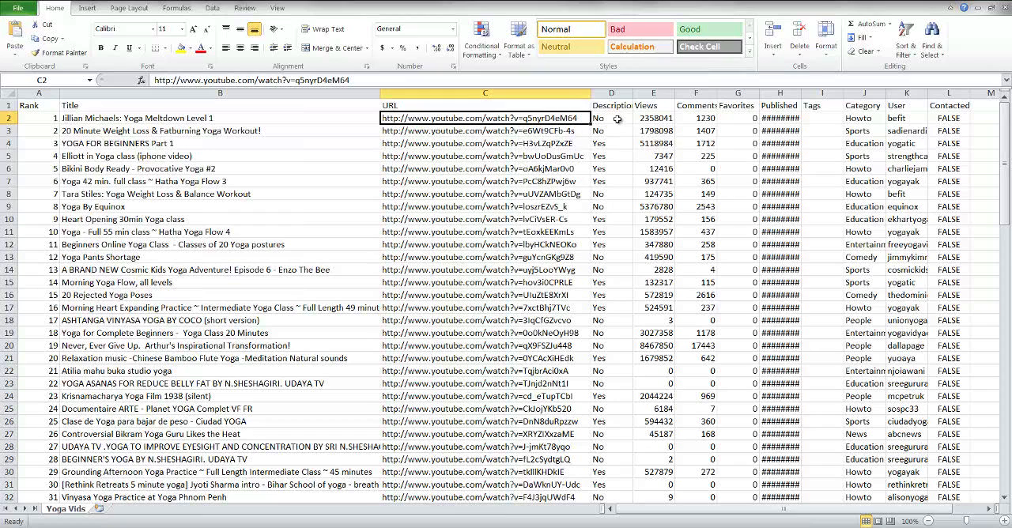
click(610, 117)
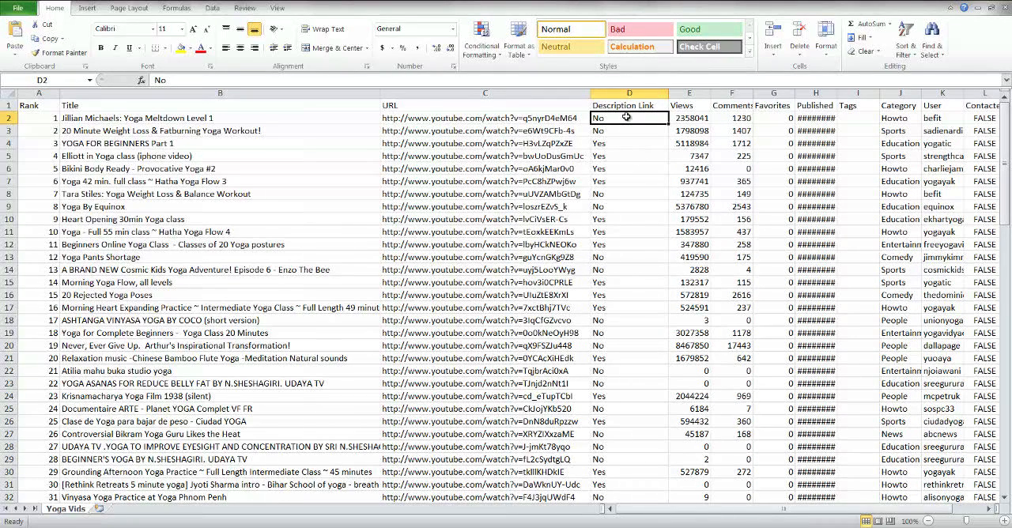
click(630, 142)
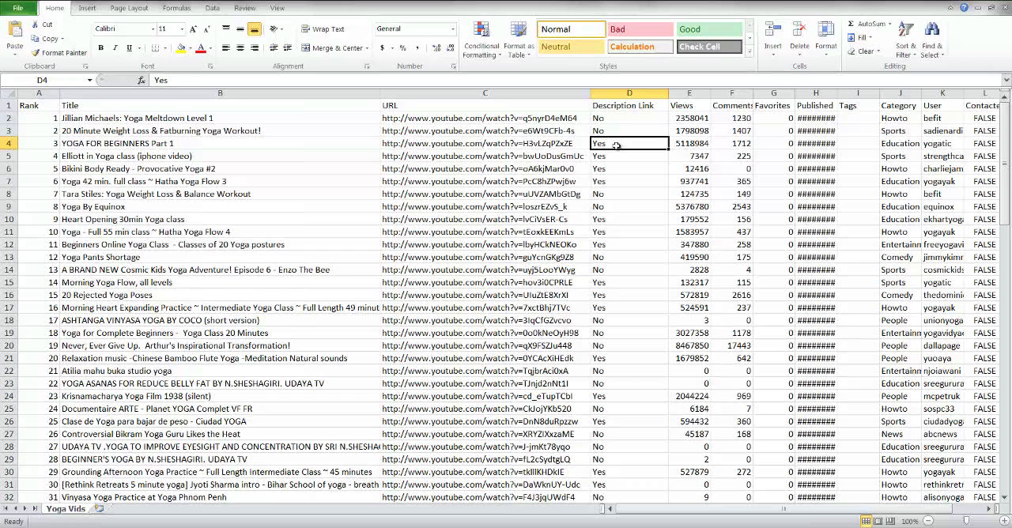
click(630, 129)
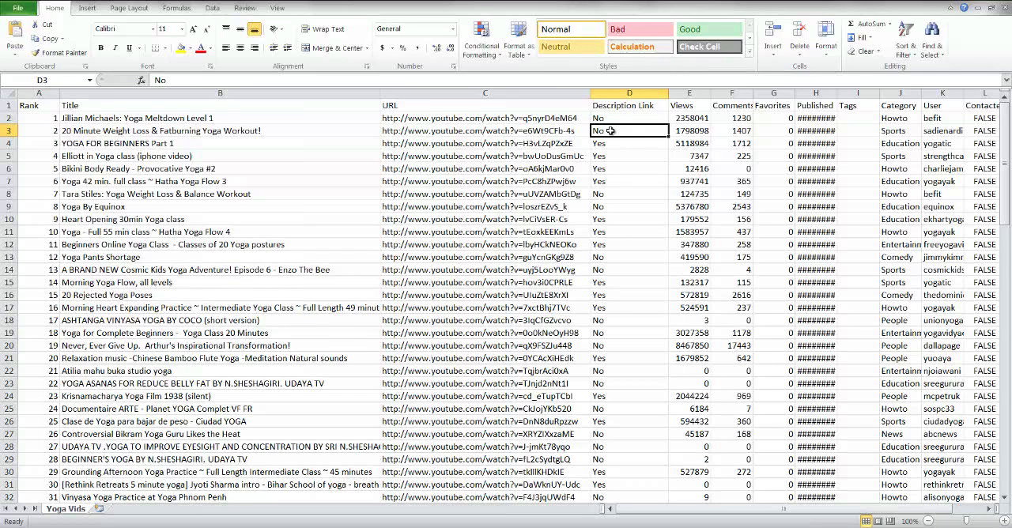
mouse_move(525, 136)
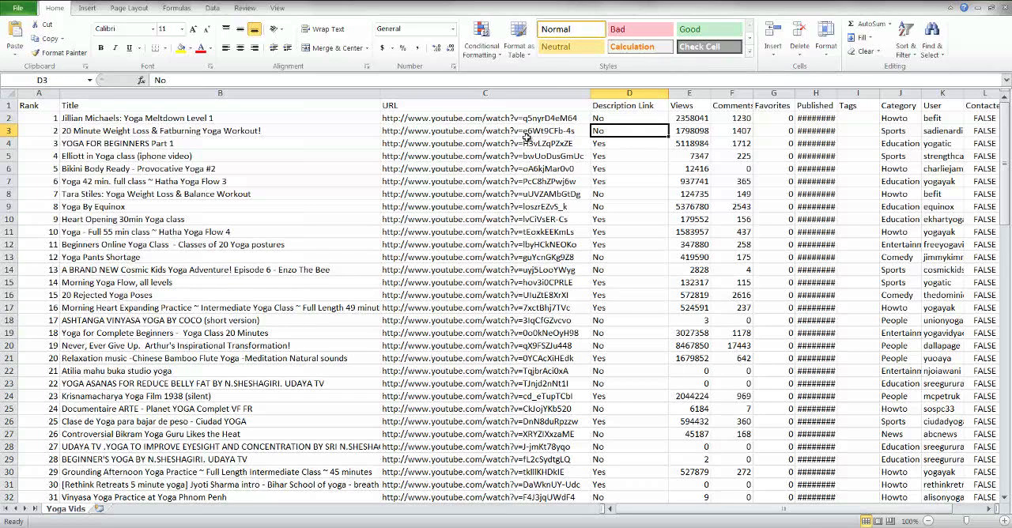
double_click(484, 129)
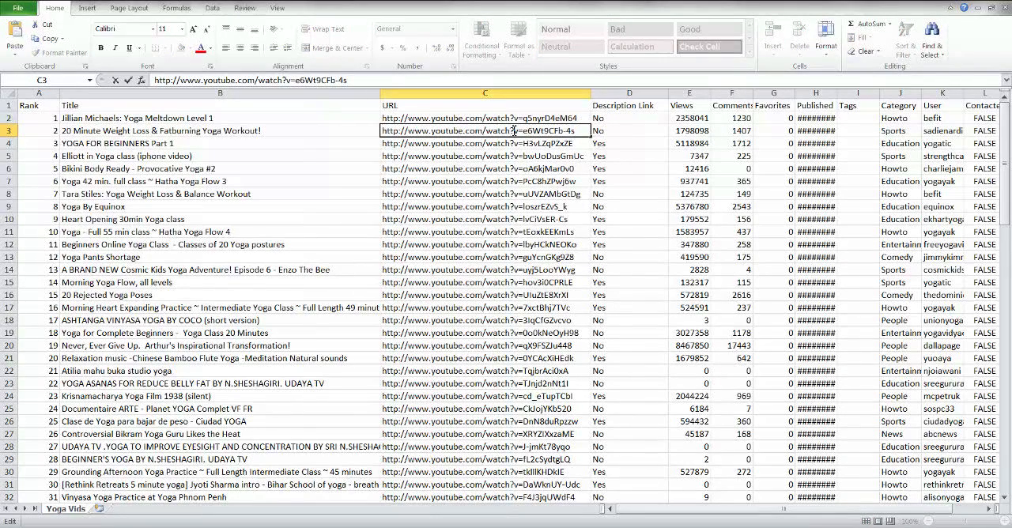
click(690, 130)
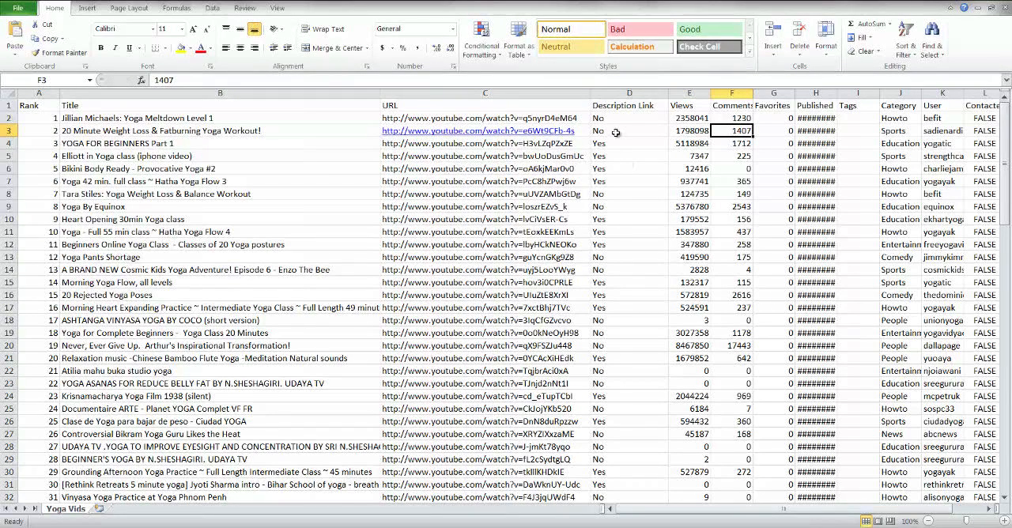
mouse_move(787, 132)
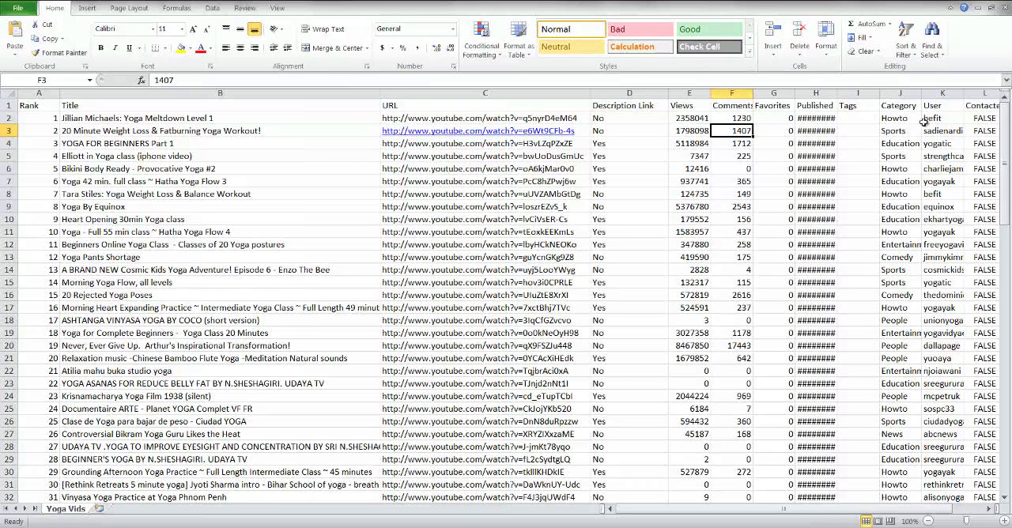
mouse_move(867, 250)
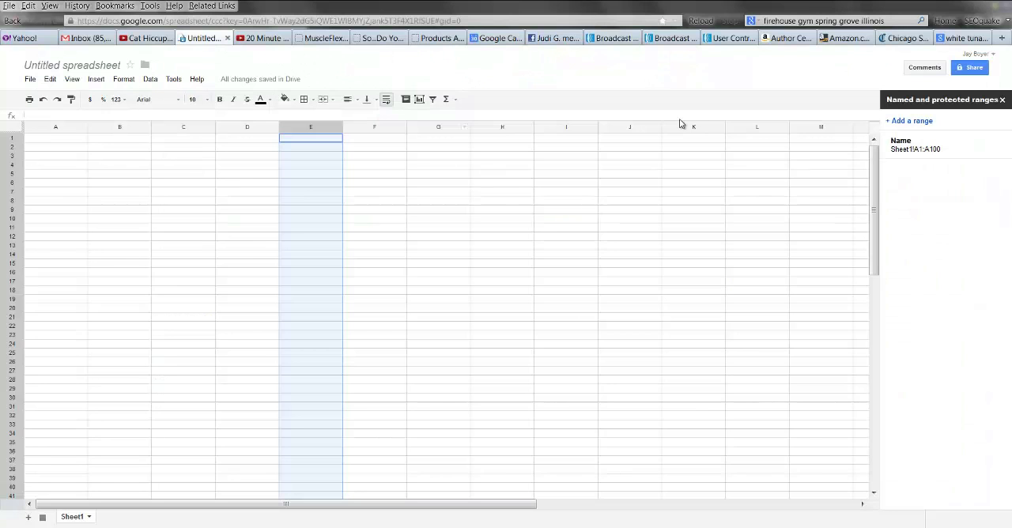
mouse_move(572, 79)
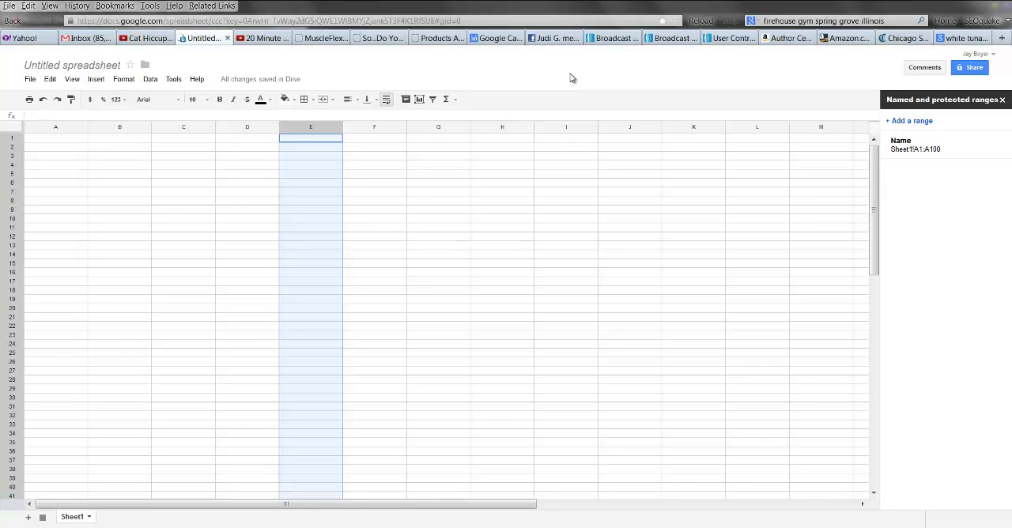